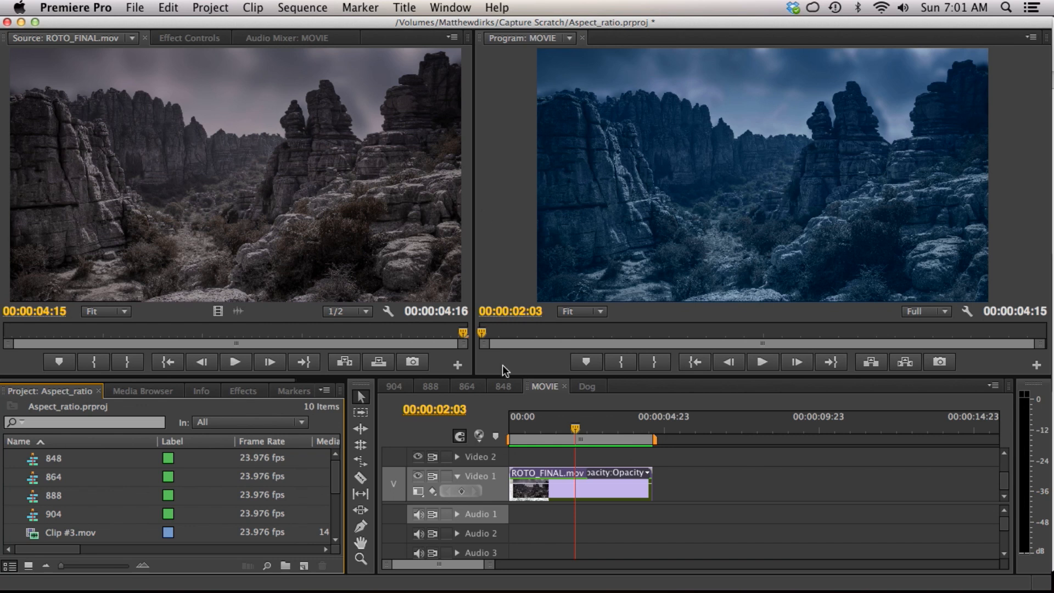
Start a new sequence and browse the presets to the ARRI 1080p 23.976 preset
{"action": "left_click", "coordinate": [518, 429]}
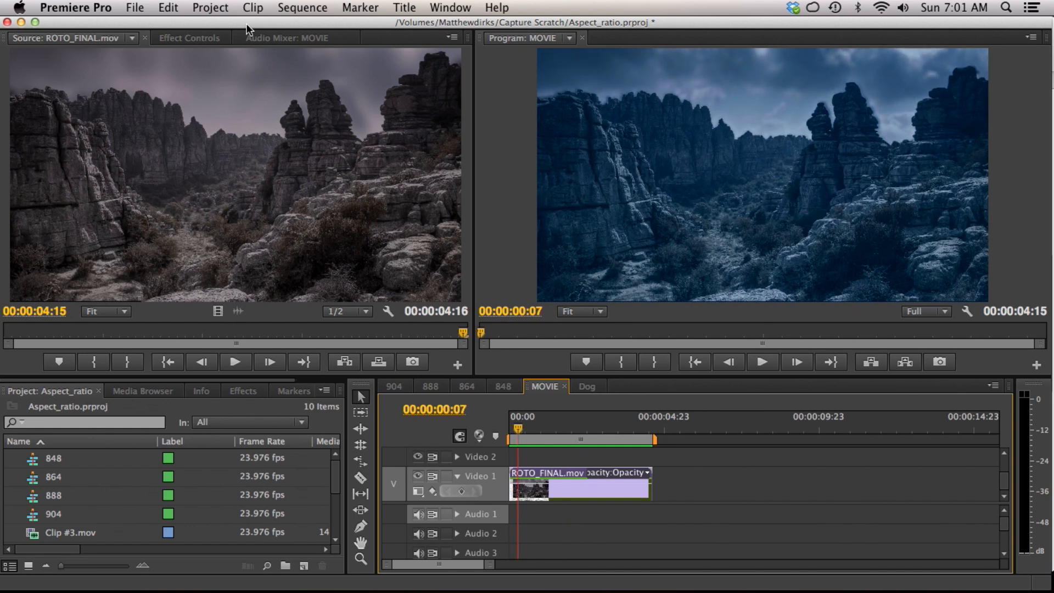
{"action": "left_click", "coordinate": [134, 7]}
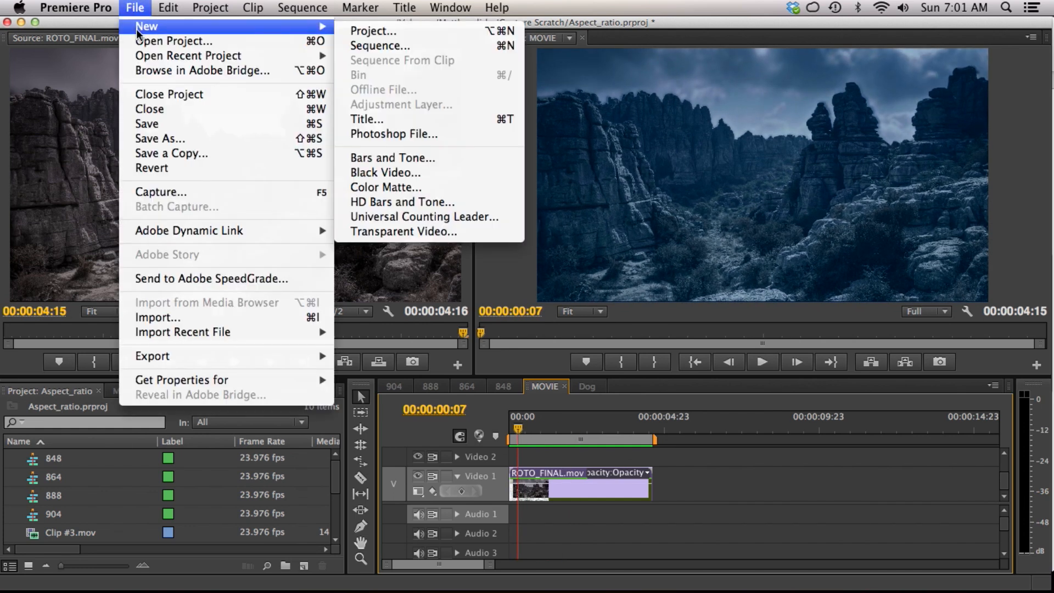
{"action": "left_click", "coordinate": [379, 47]}
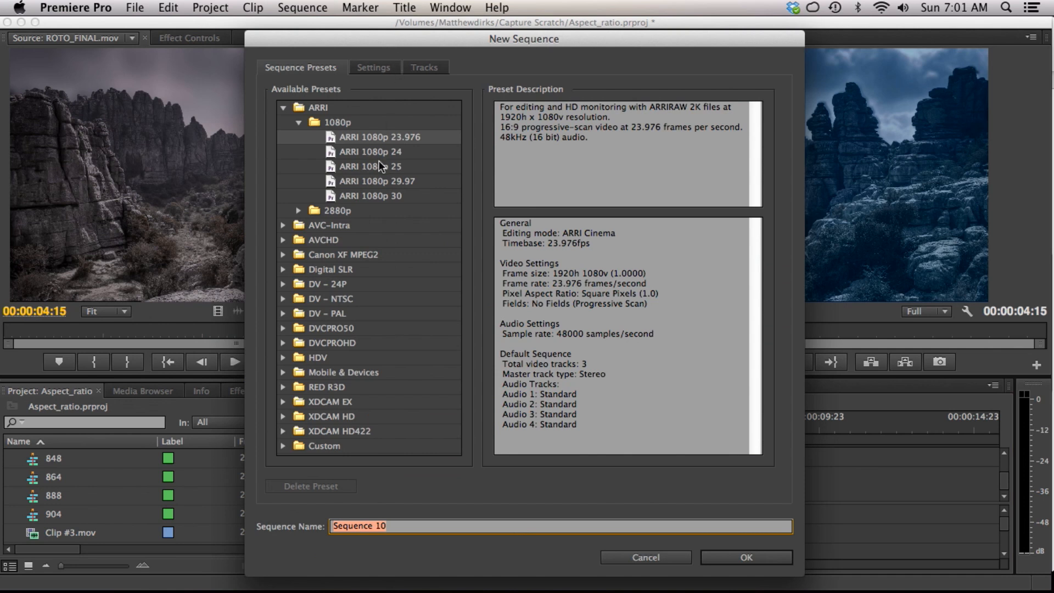
{"action": "mouse_move", "coordinate": [300, 174]}
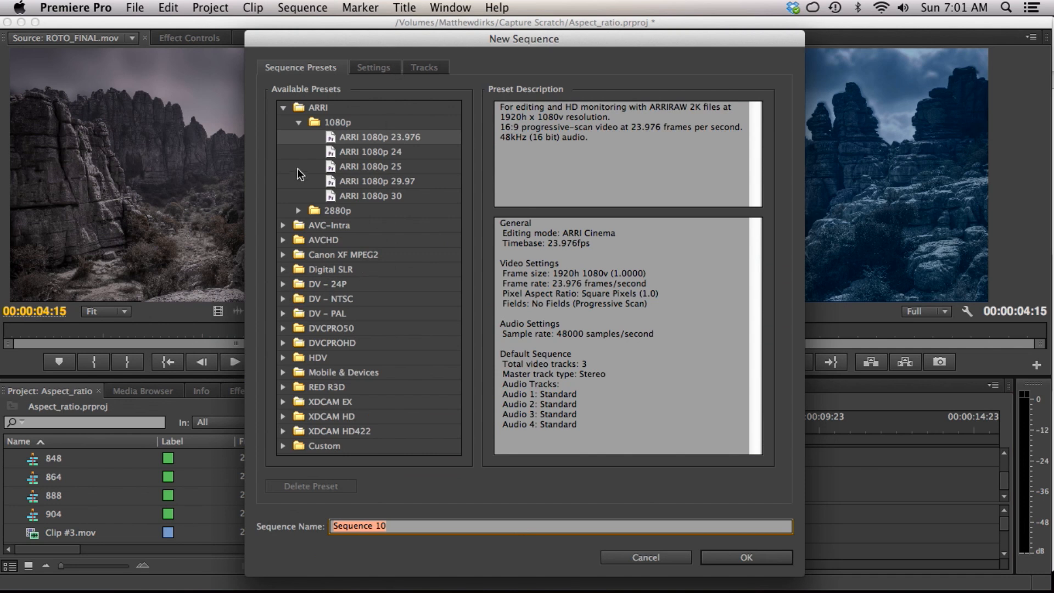
{"action": "mouse_move", "coordinate": [334, 143]}
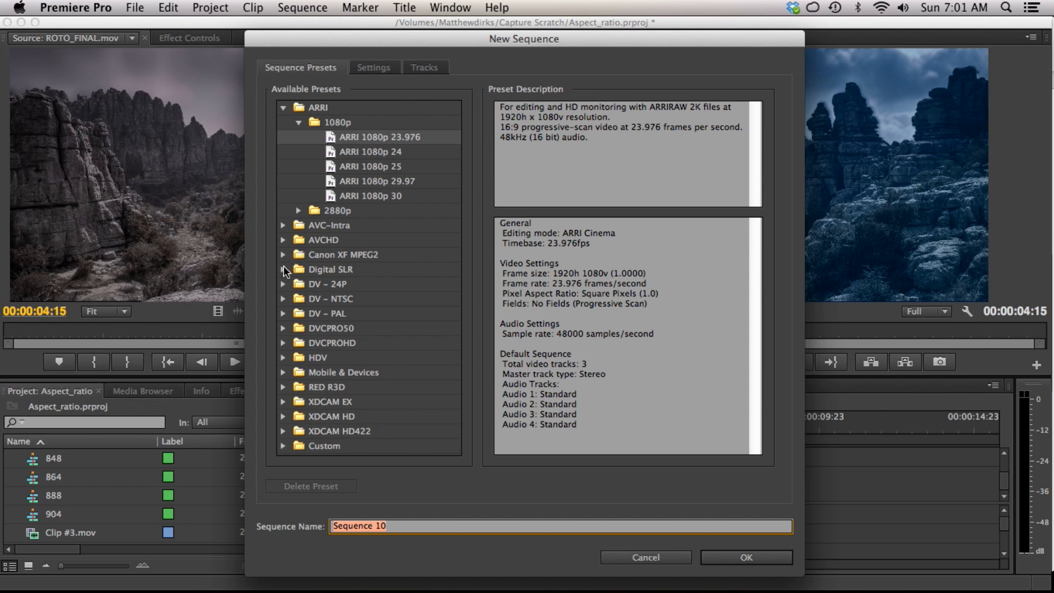
{"action": "left_click", "coordinate": [284, 269]}
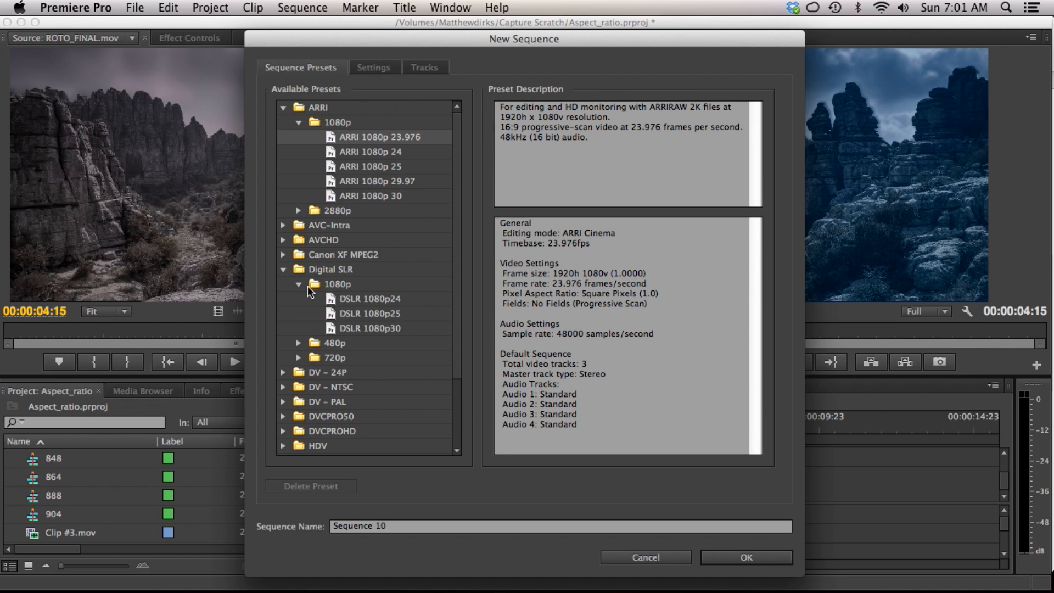
{"action": "left_click", "coordinate": [299, 284]}
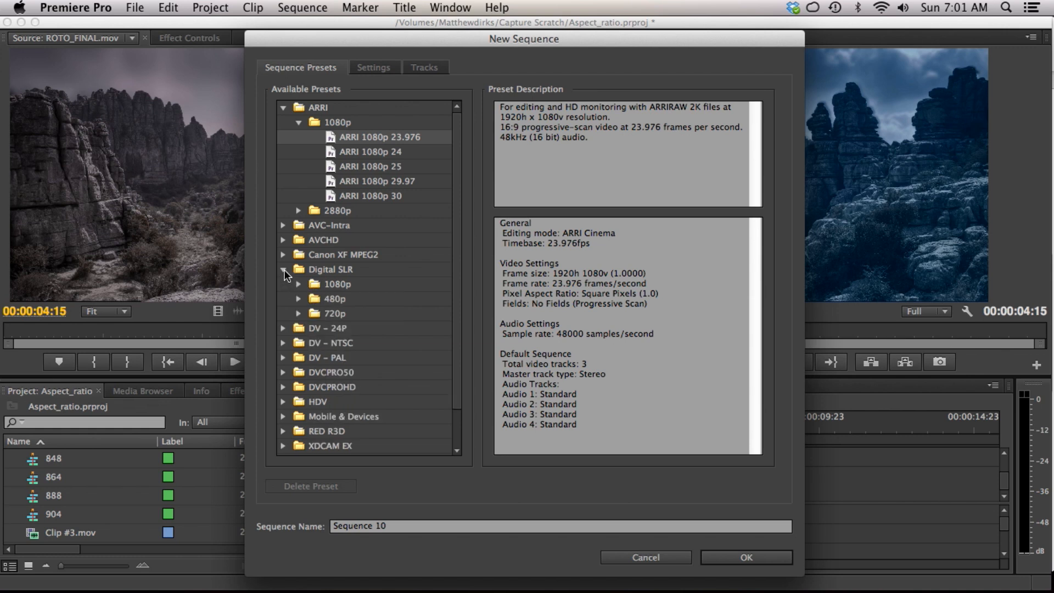
{"action": "left_click", "coordinate": [283, 270]}
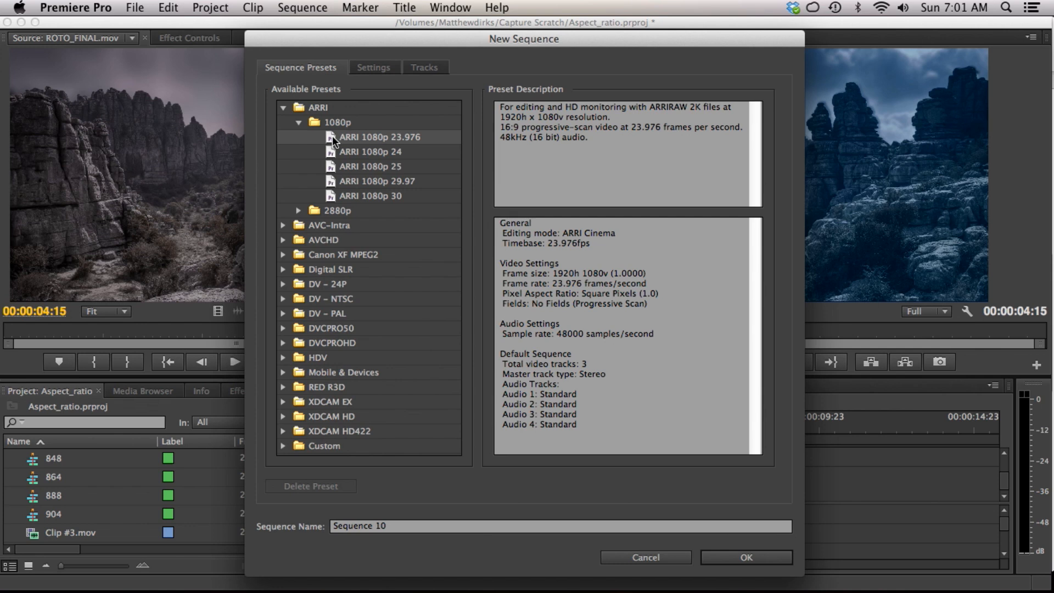
In Settings, set the vertical frame size to 832 and name the sequence 832
{"action": "left_click", "coordinate": [373, 67]}
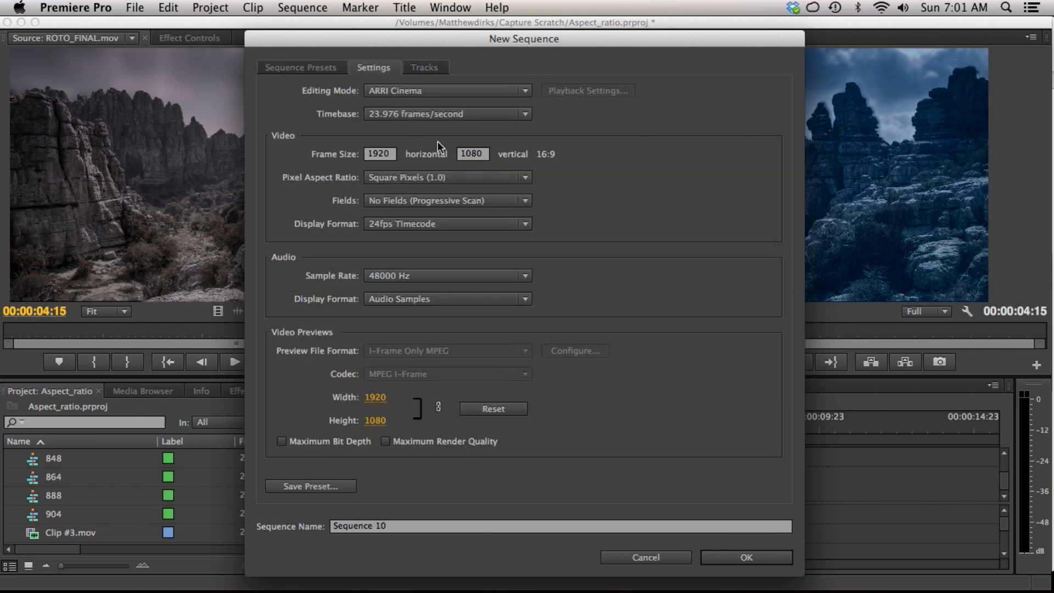
{"action": "left_click", "coordinate": [472, 154]}
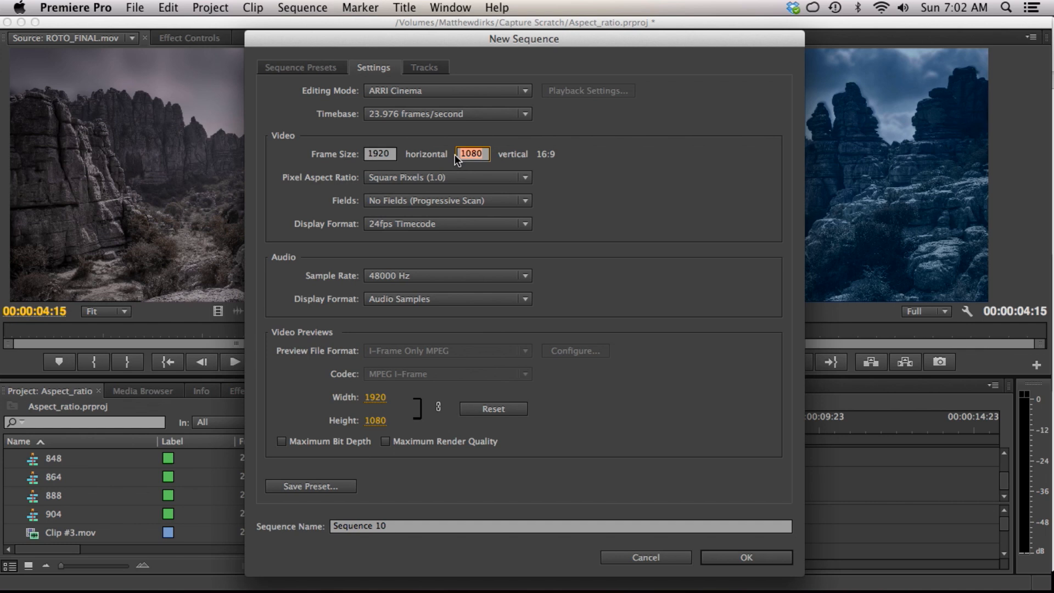
{"action": "type", "text": "832"}
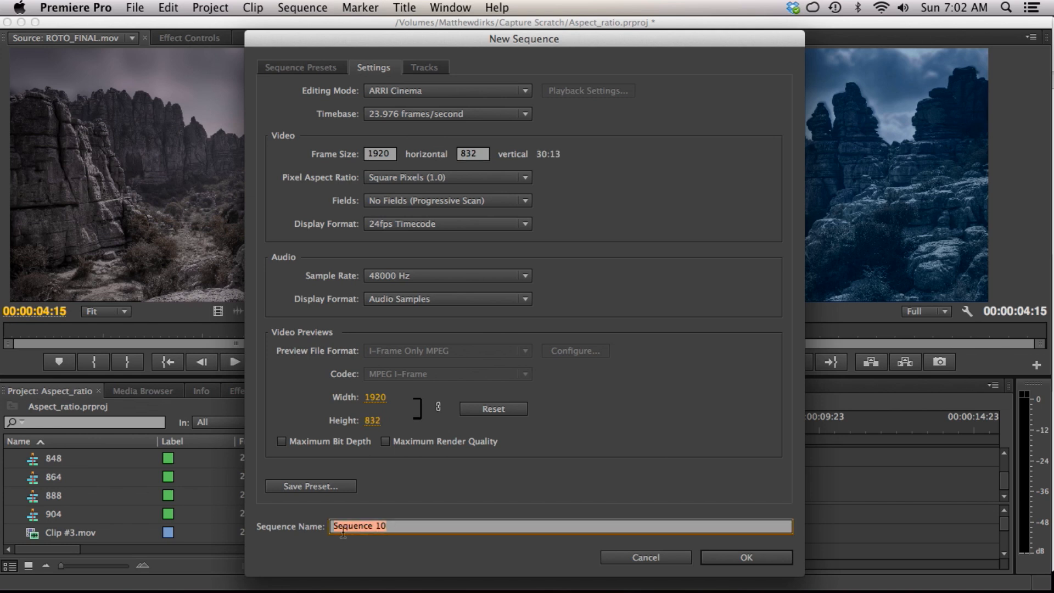
{"action": "type", "text": "832"}
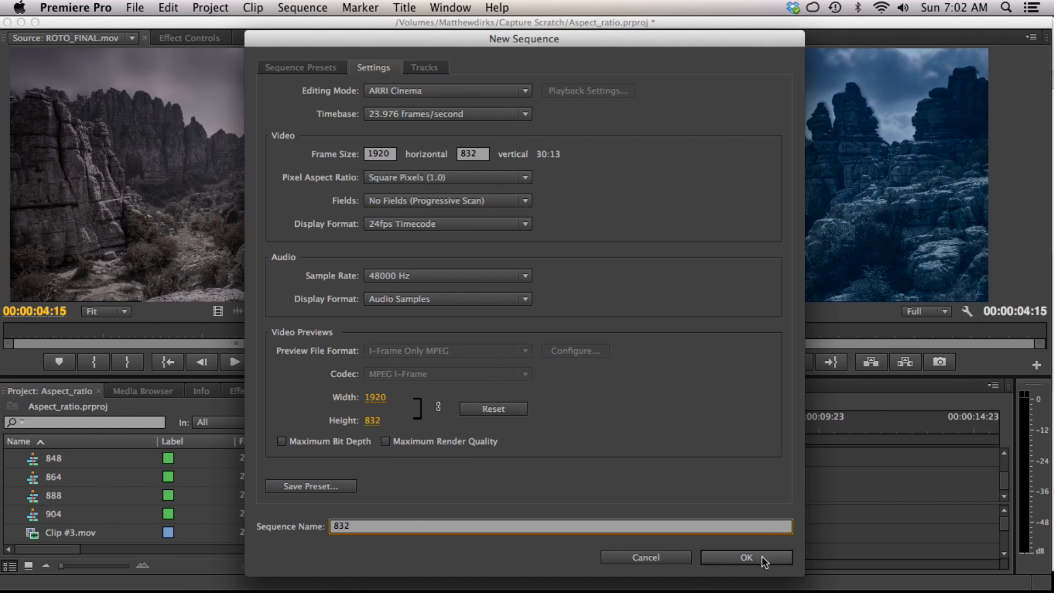
Create the 832 sequence and place the MOVIE sequence as a clip at its start
{"action": "left_click", "coordinate": [744, 558]}
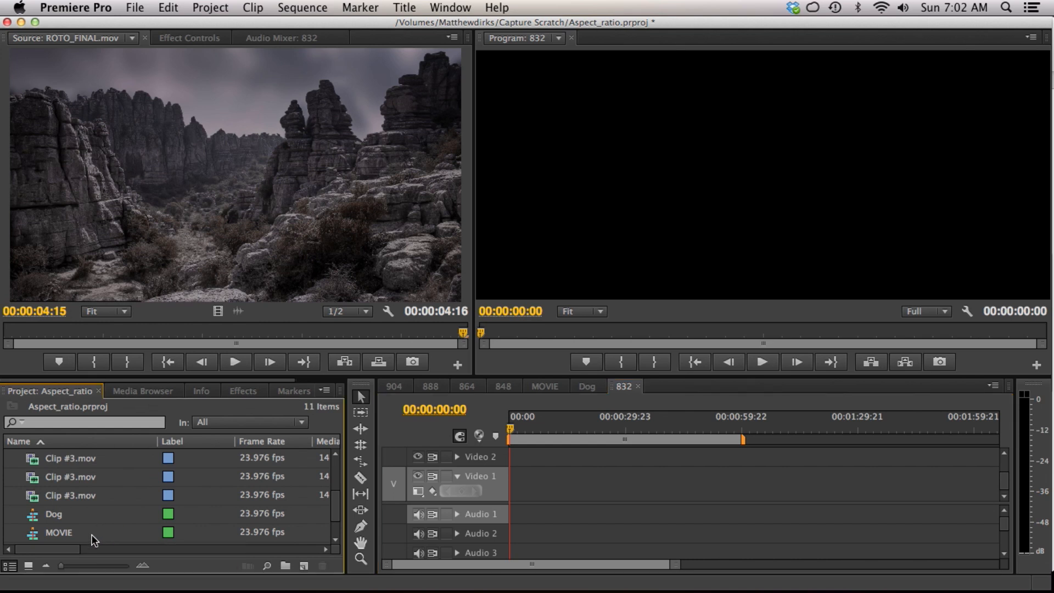
{"action": "left_click", "coordinate": [58, 531]}
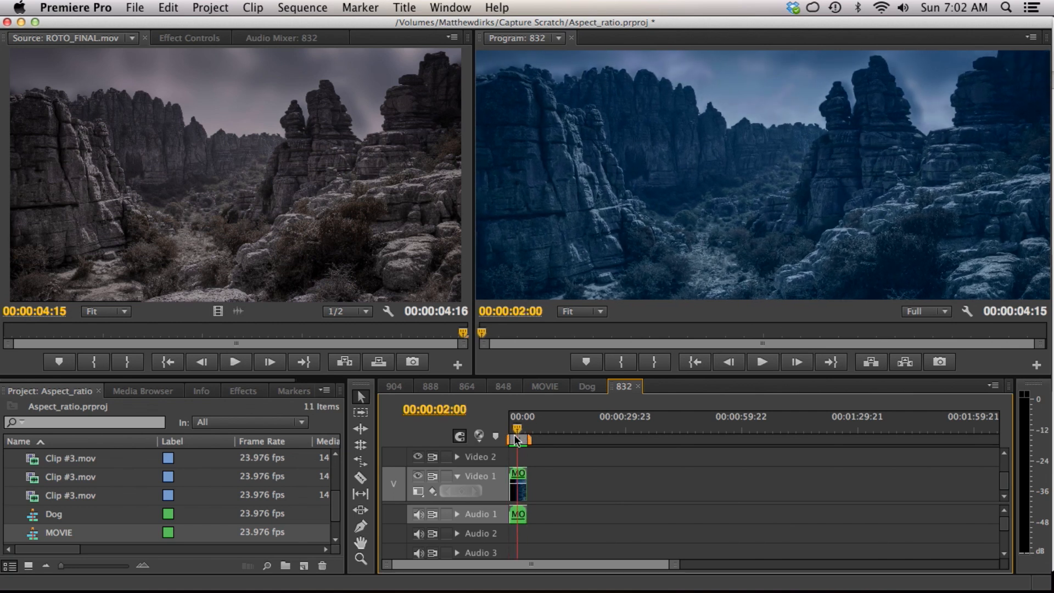
{"action": "left_click_drag", "start_coordinate": [520, 439], "coordinate": [514, 439]}
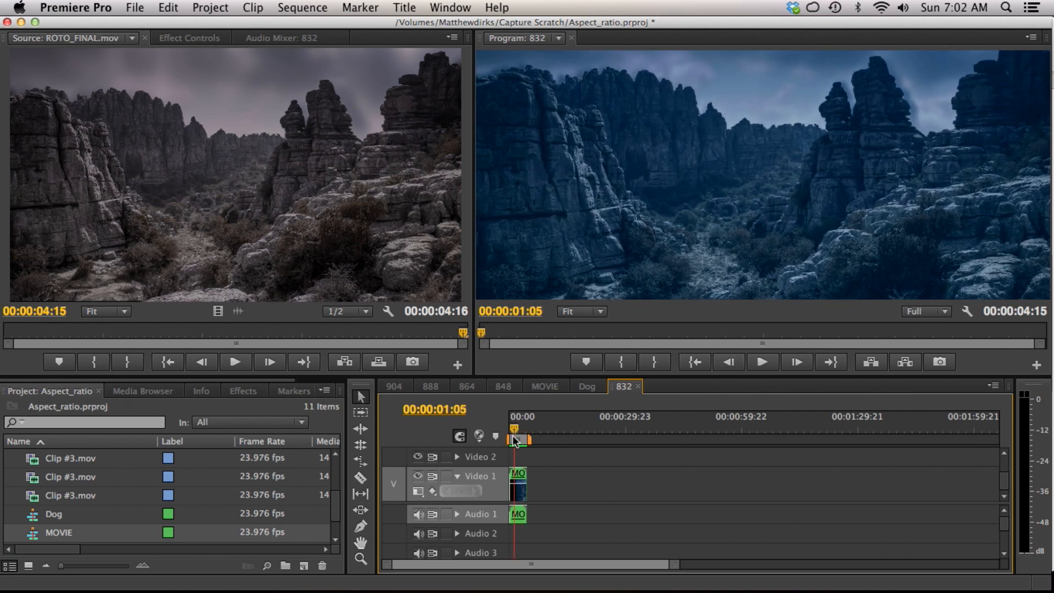
{"action": "mouse_move", "coordinate": [378, 361]}
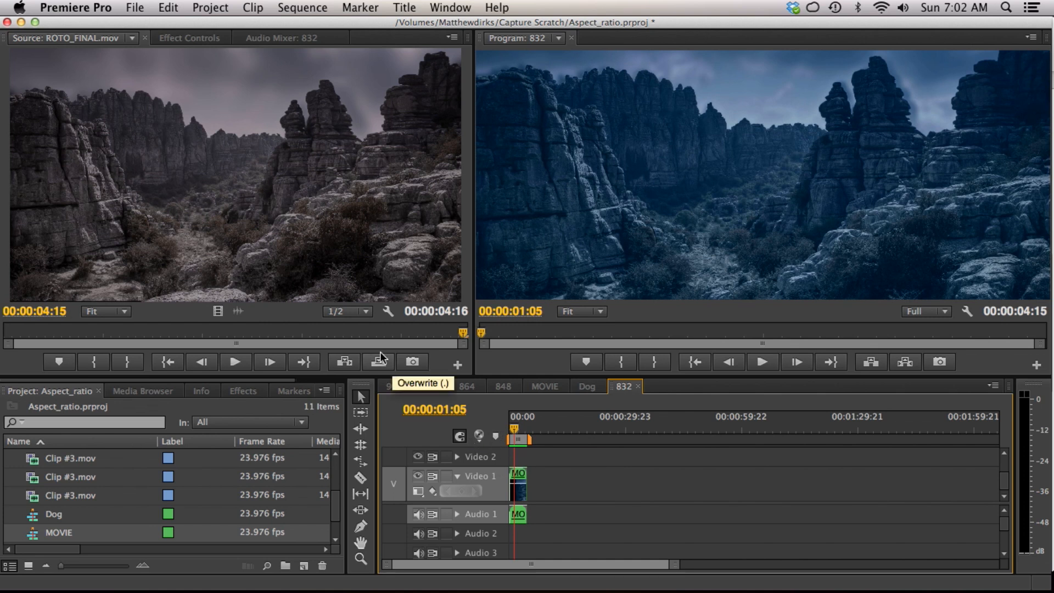
{"action": "left_click", "coordinate": [134, 8]}
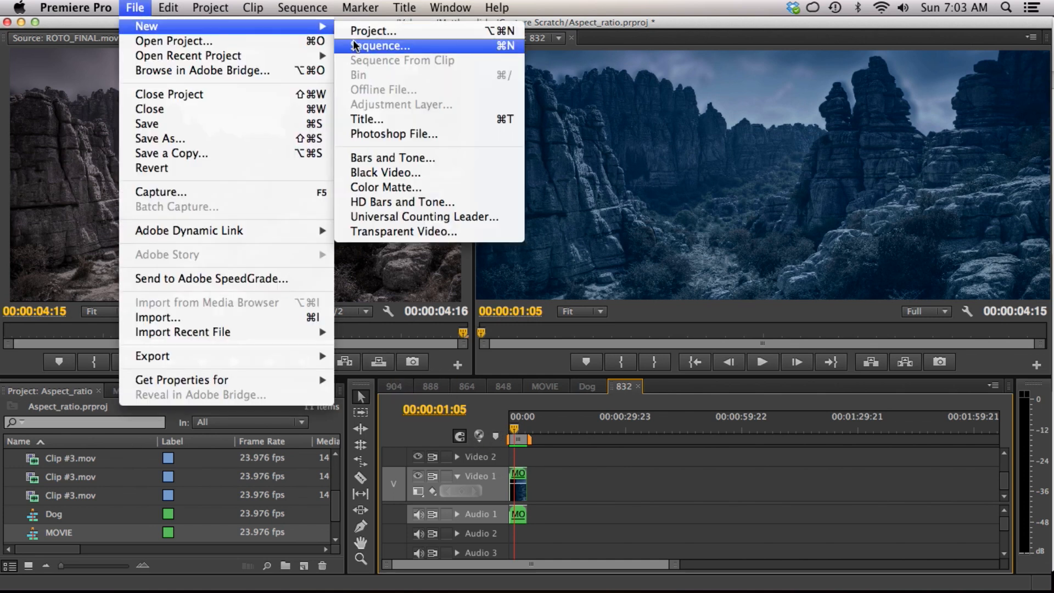
Create a 1920x1080 ARRI Cinema sequence named letterbox
{"action": "left_click", "coordinate": [382, 47]}
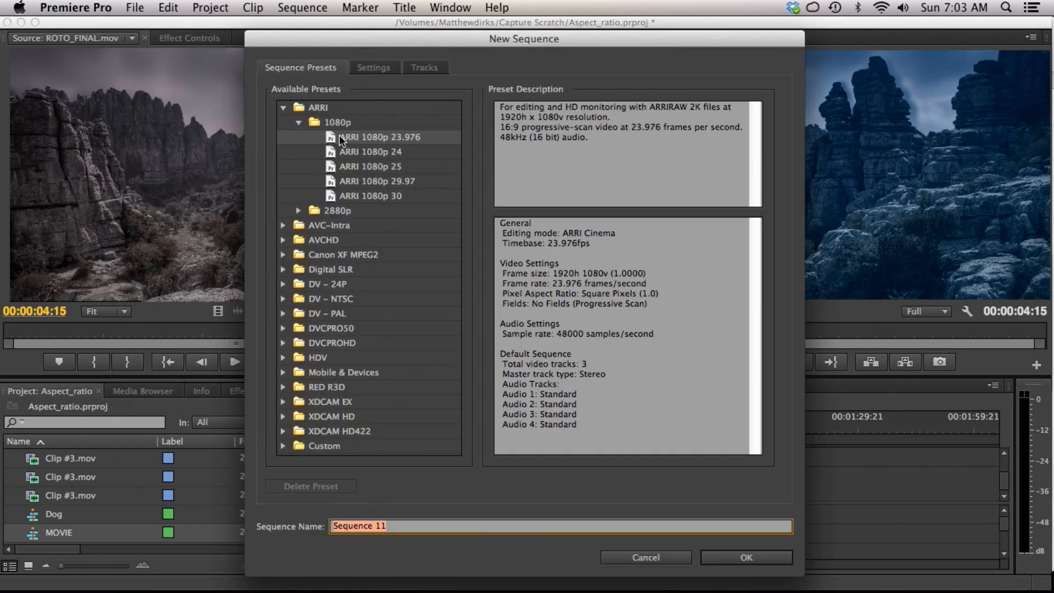
{"action": "mouse_move", "coordinate": [385, 67]}
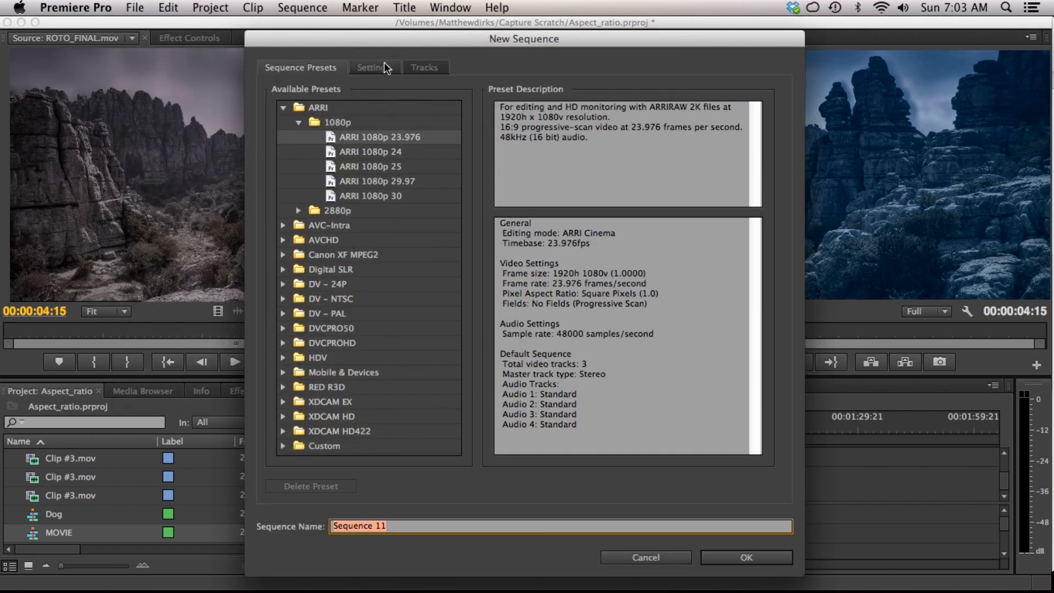
{"action": "left_click", "coordinate": [373, 67]}
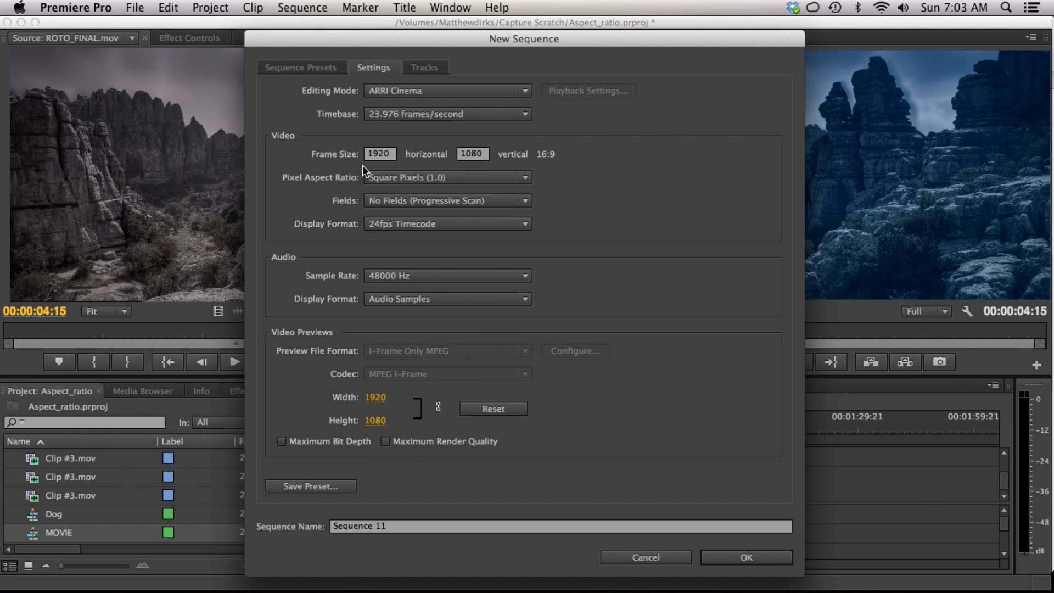
{"action": "mouse_move", "coordinate": [412, 515]}
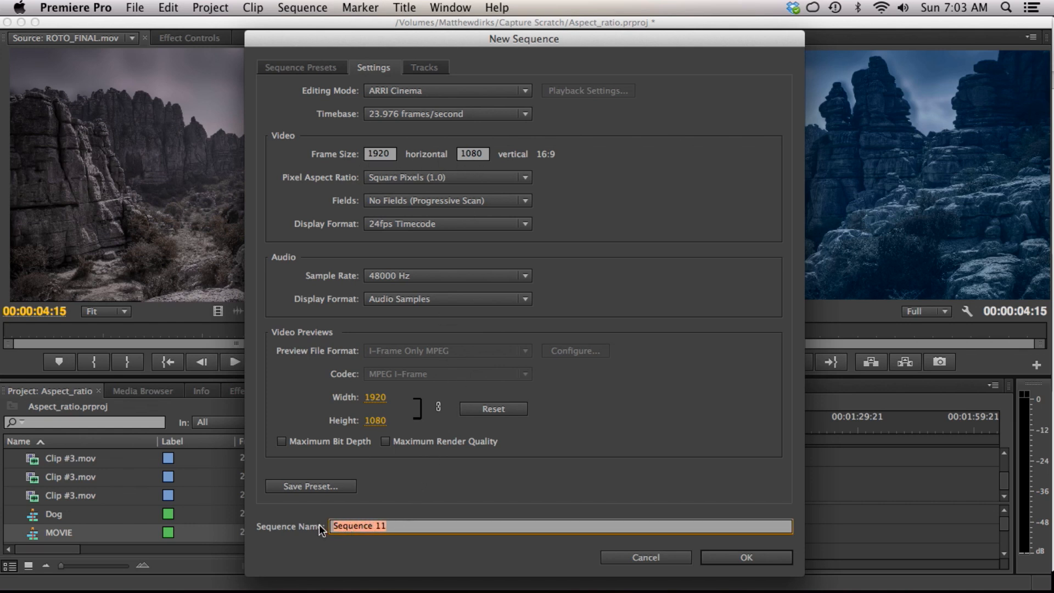
{"action": "type", "text": "letter"}
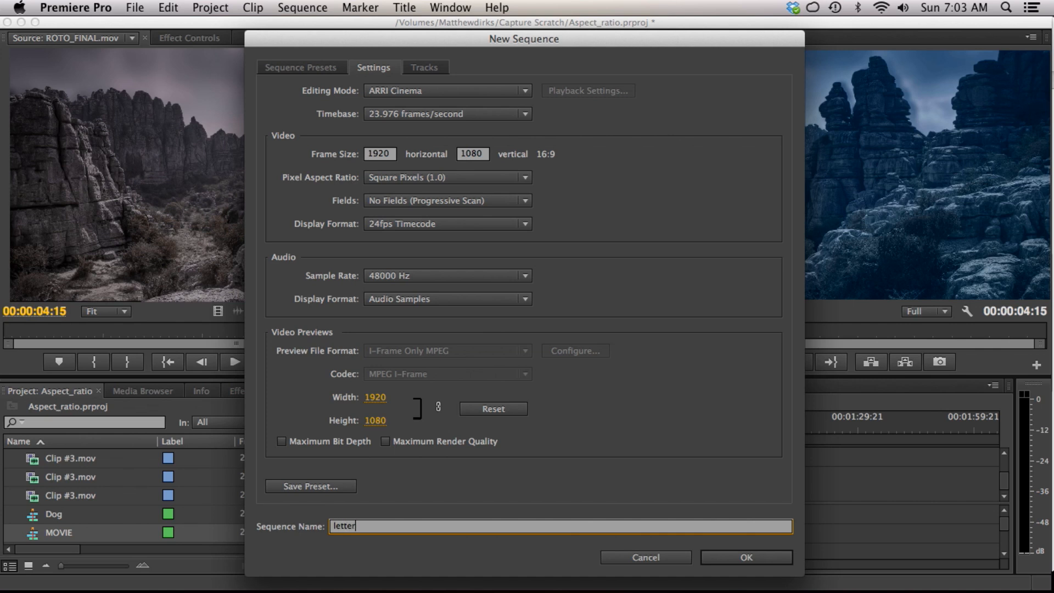
{"action": "left_click", "coordinate": [744, 558]}
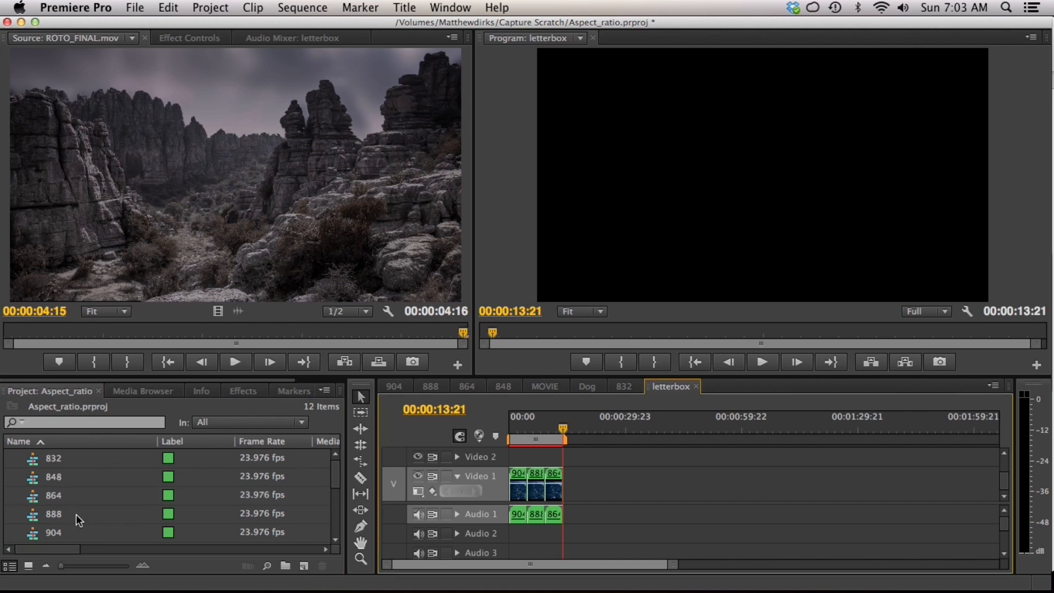
Add the 848 and 832 sequences after 864 and play back the narrowing letterbox
{"action": "left_click", "coordinate": [54, 478]}
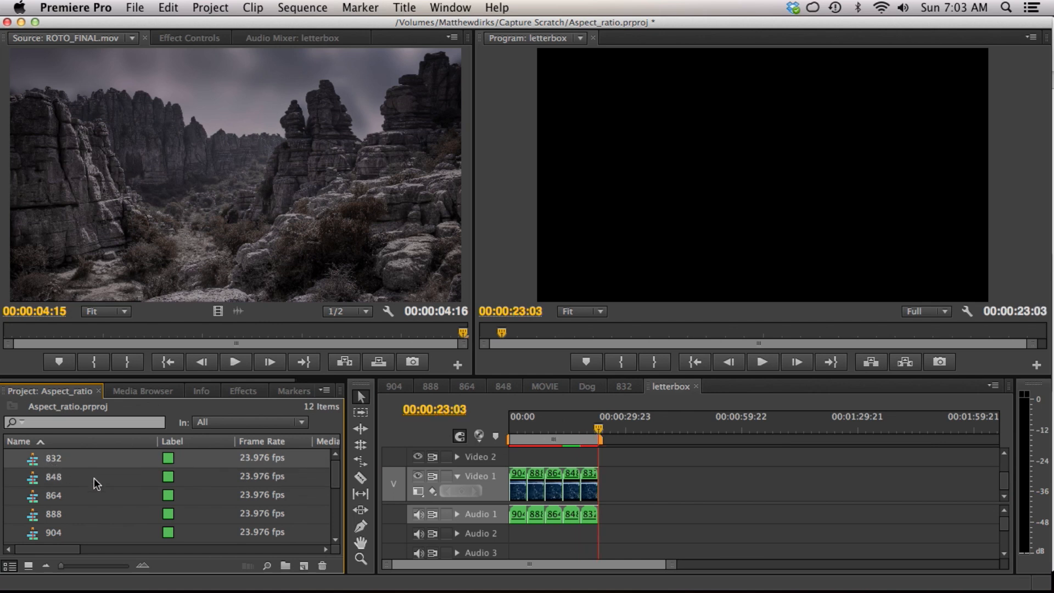
{"action": "mouse_move", "coordinate": [222, 516]}
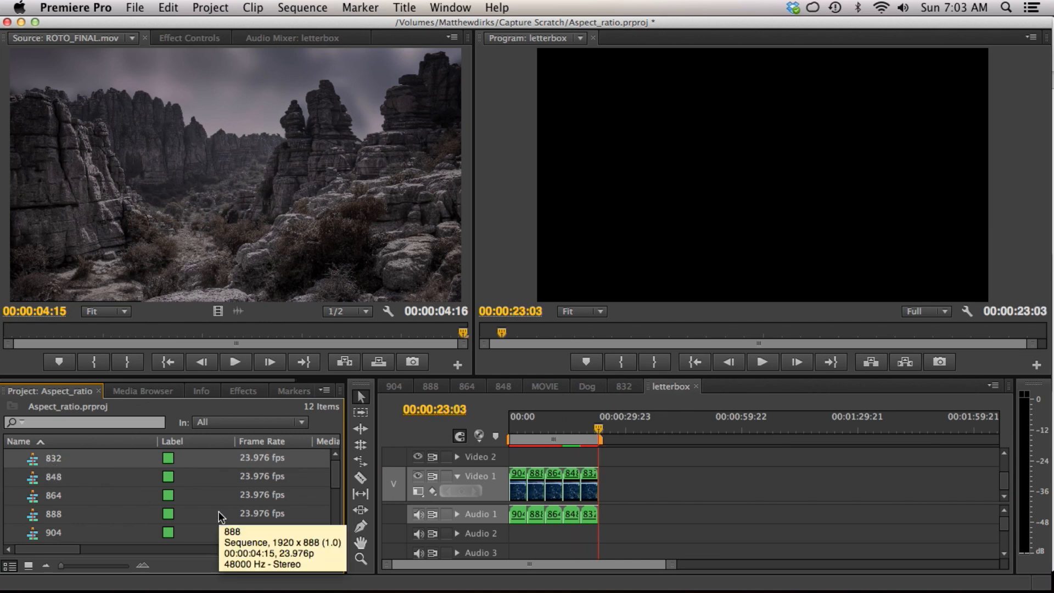
{"action": "double_click", "coordinate": [53, 458]}
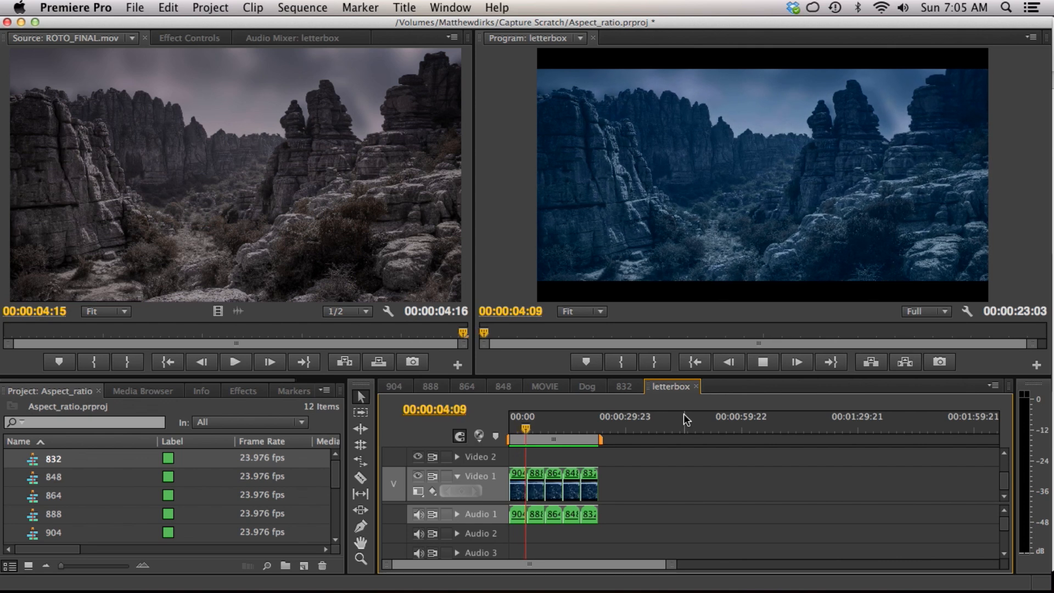
{"action": "left_click", "coordinate": [531, 429]}
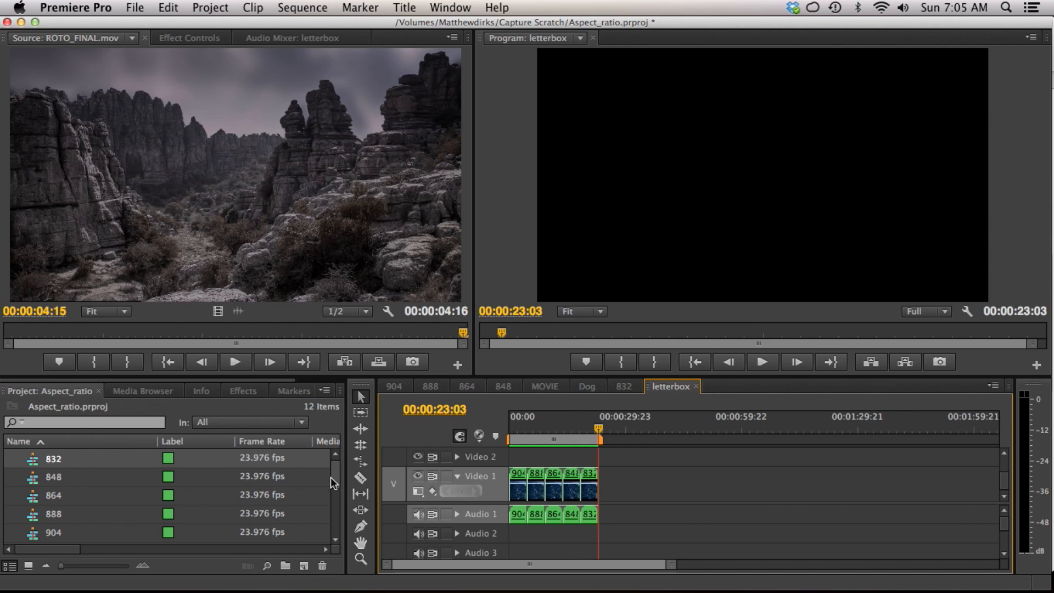
Append the Dog footage after 832, trim its end and preview it
{"action": "scroll", "scroll_direction": "down", "scroll_amount": 3}
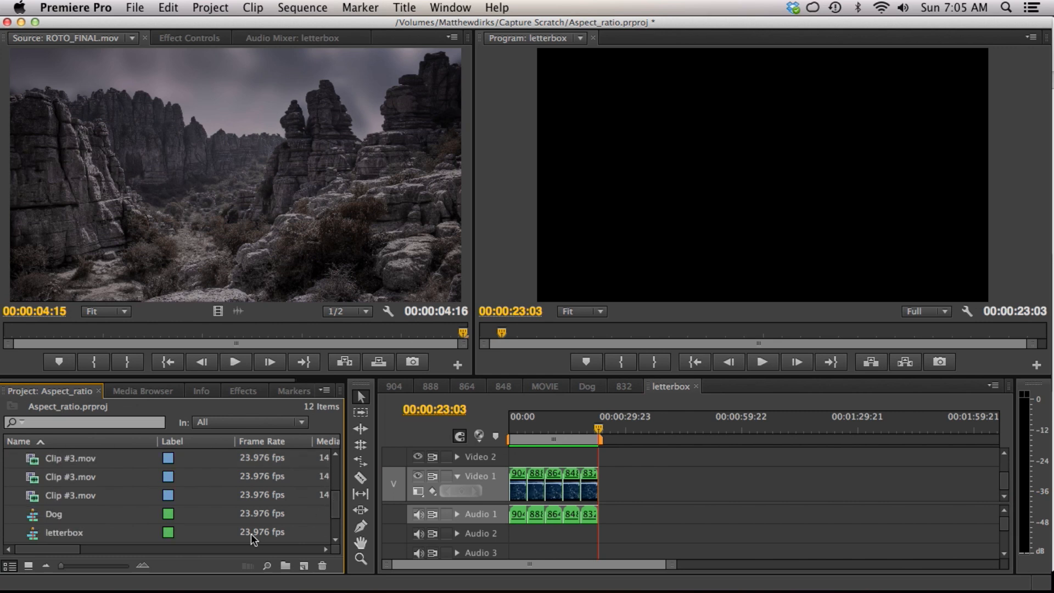
{"action": "left_click", "coordinate": [54, 513]}
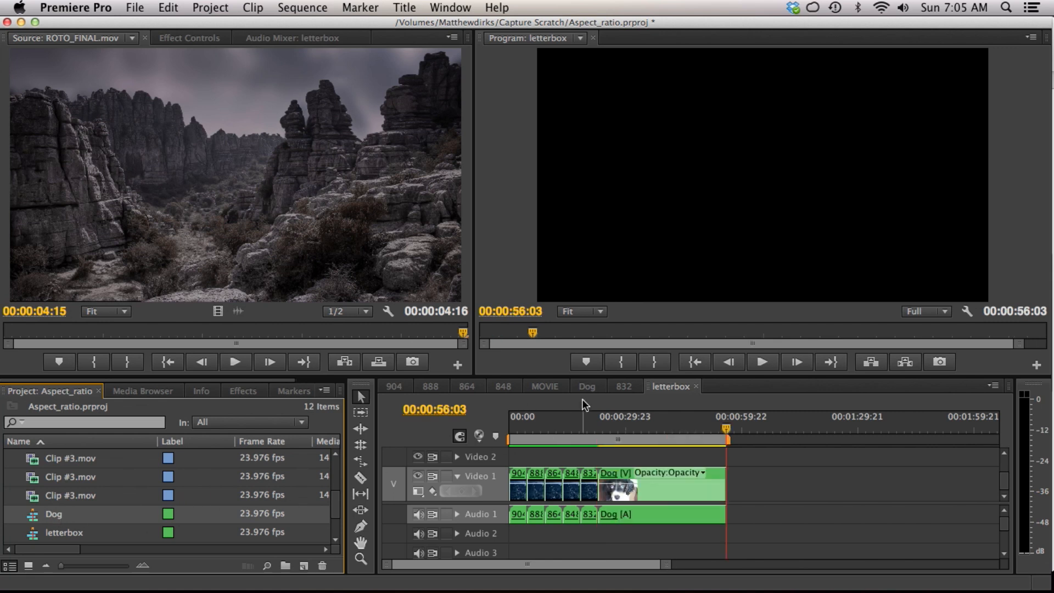
{"action": "left_click", "coordinate": [646, 430]}
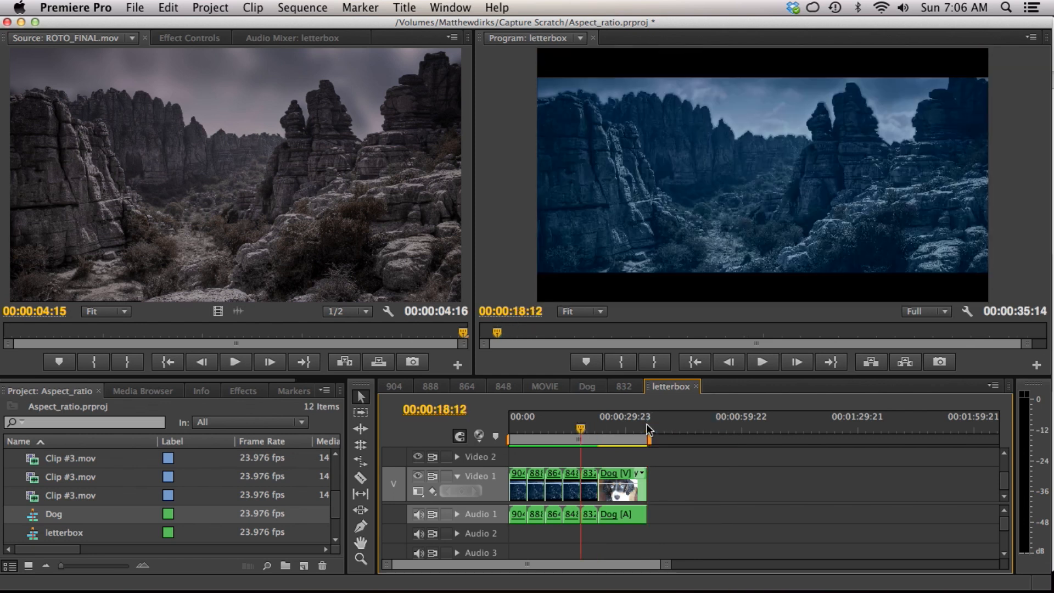
{"action": "left_click", "coordinate": [762, 361]}
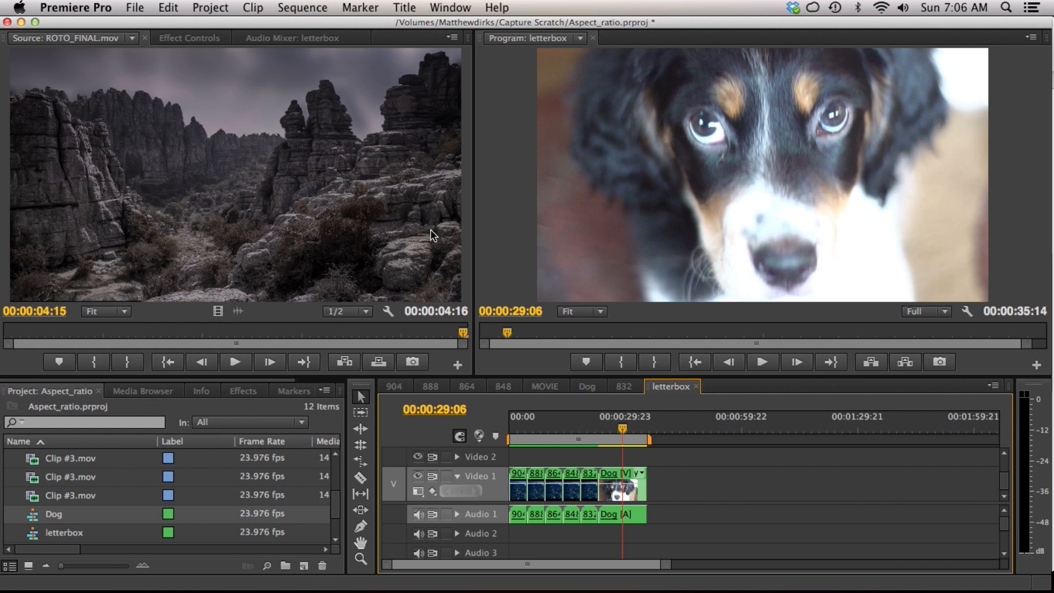
{"action": "mouse_move", "coordinate": [148, 15]}
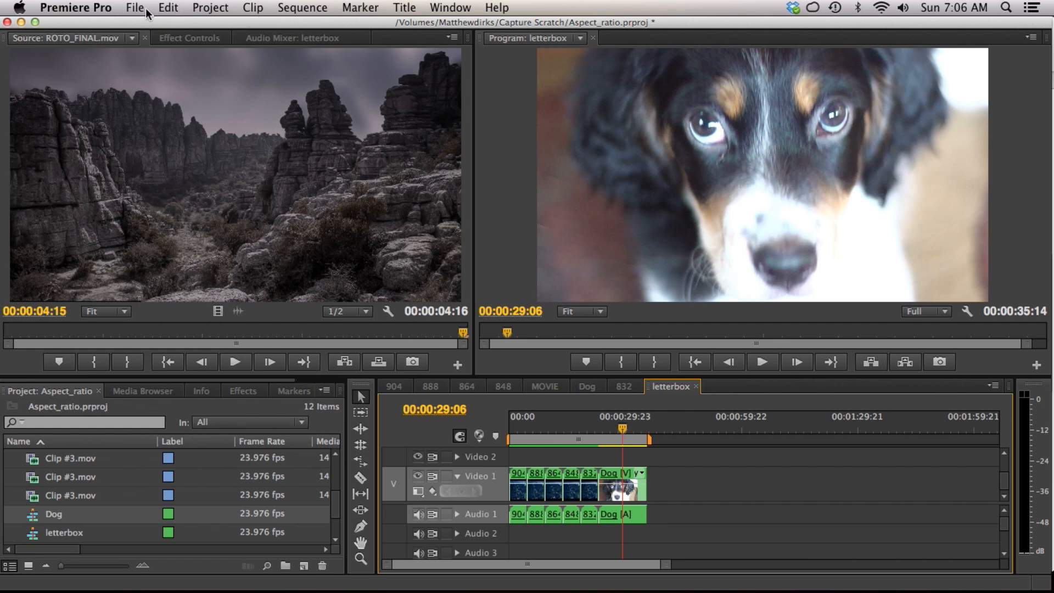
Bring up Export Settings for letterbox as H.264 1920x1080, output letterbox.mp4
{"action": "left_click", "coordinate": [134, 8]}
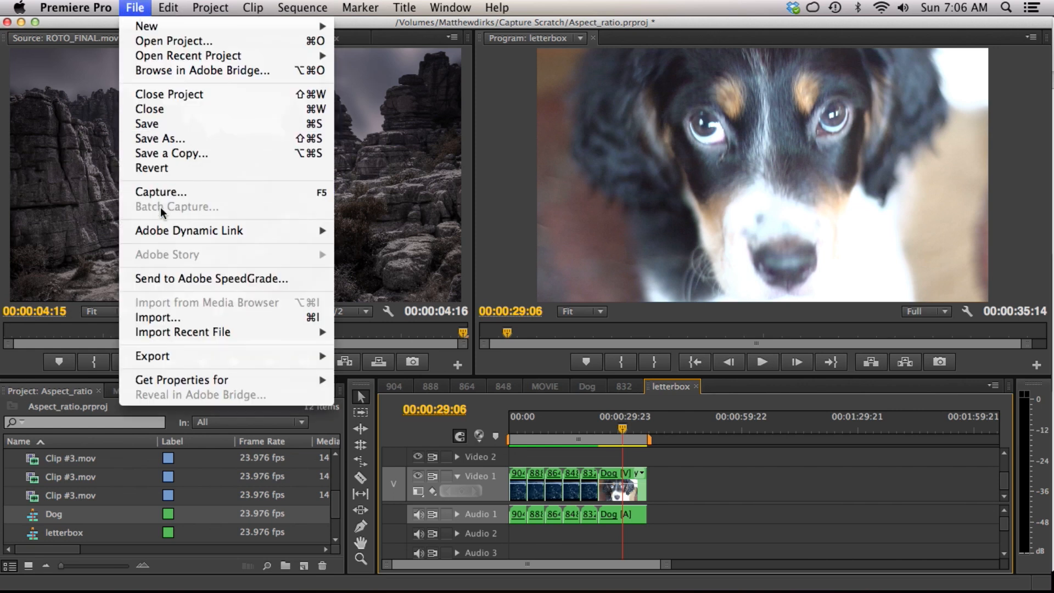
{"action": "mouse_move", "coordinate": [151, 356]}
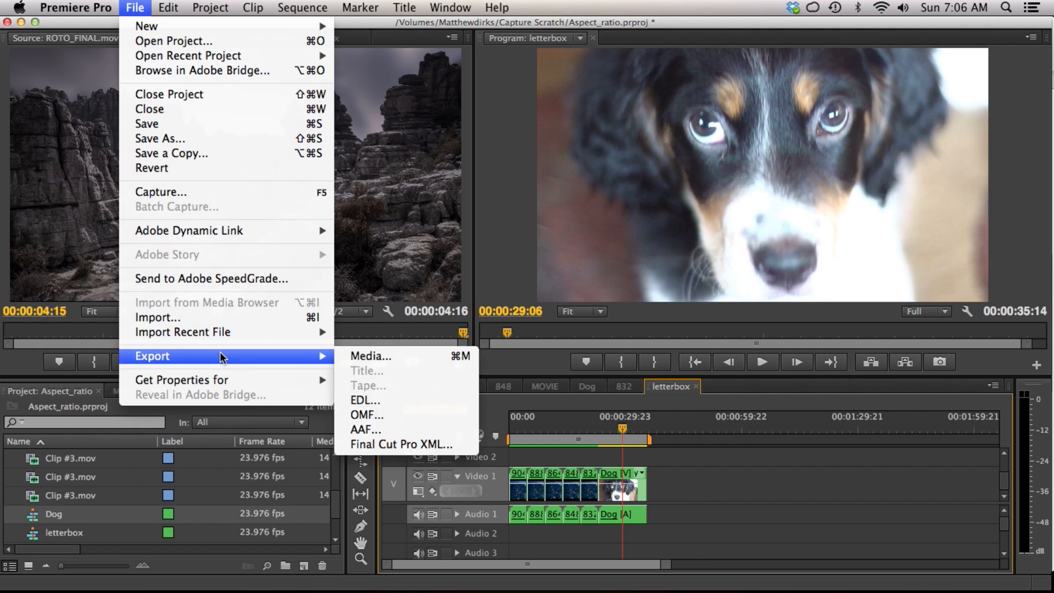
{"action": "mouse_move", "coordinate": [370, 356]}
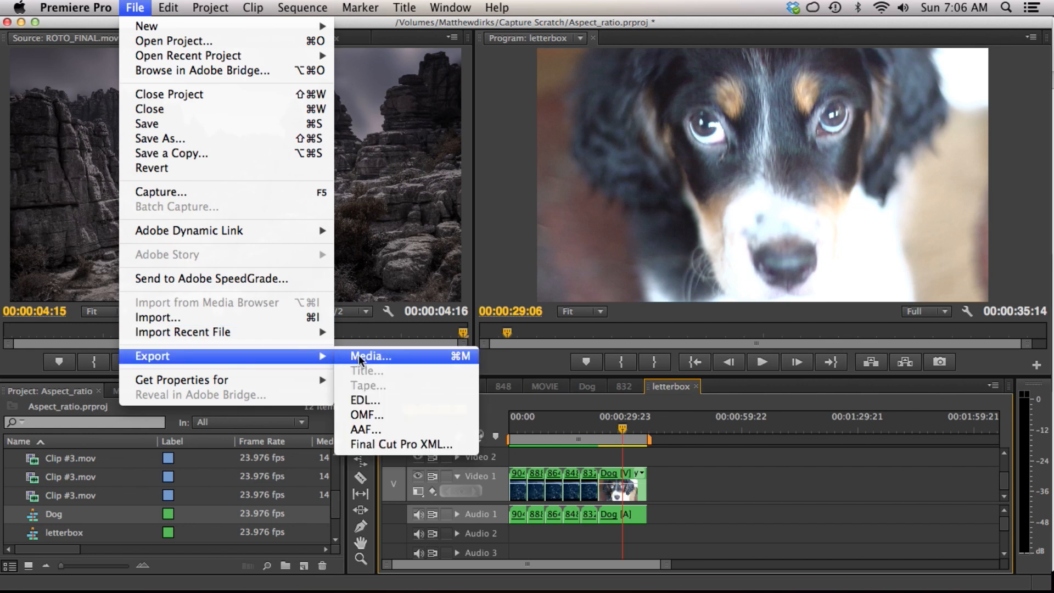
{"action": "left_click", "coordinate": [370, 355]}
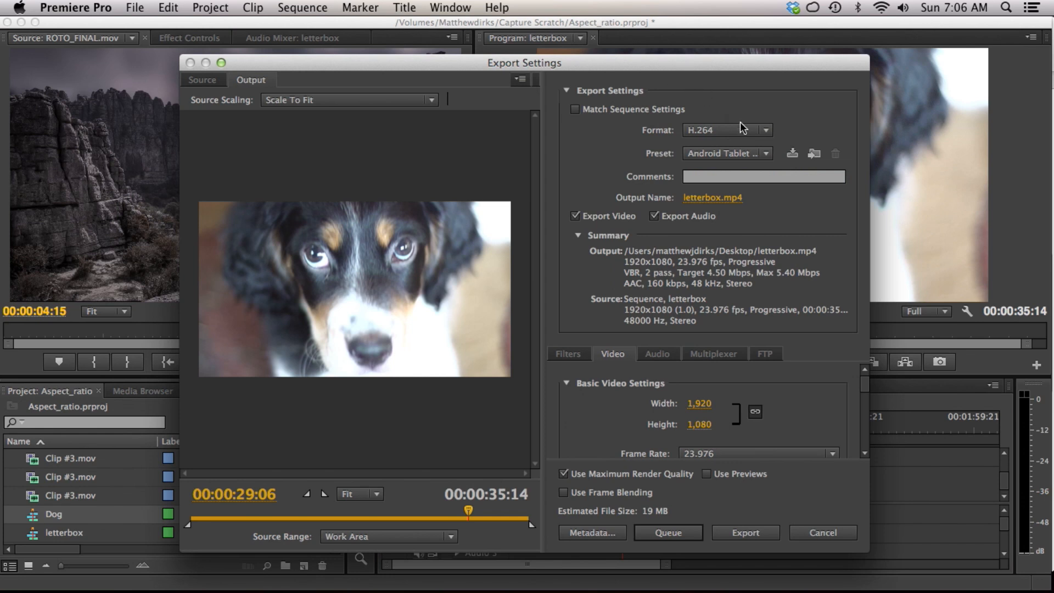
{"action": "mouse_move", "coordinate": [748, 273]}
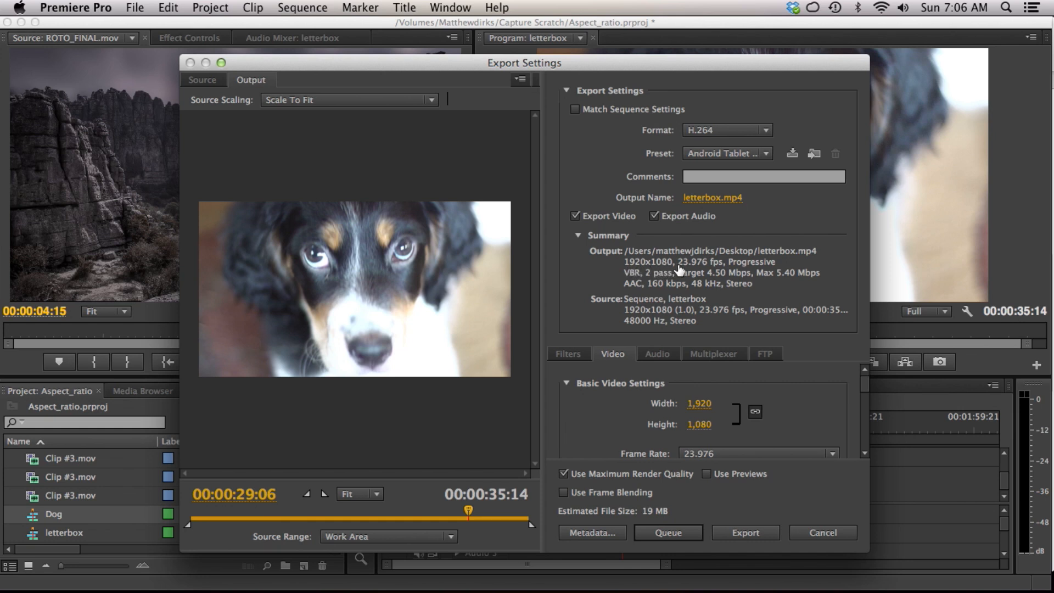
{"action": "mouse_move", "coordinate": [751, 263]}
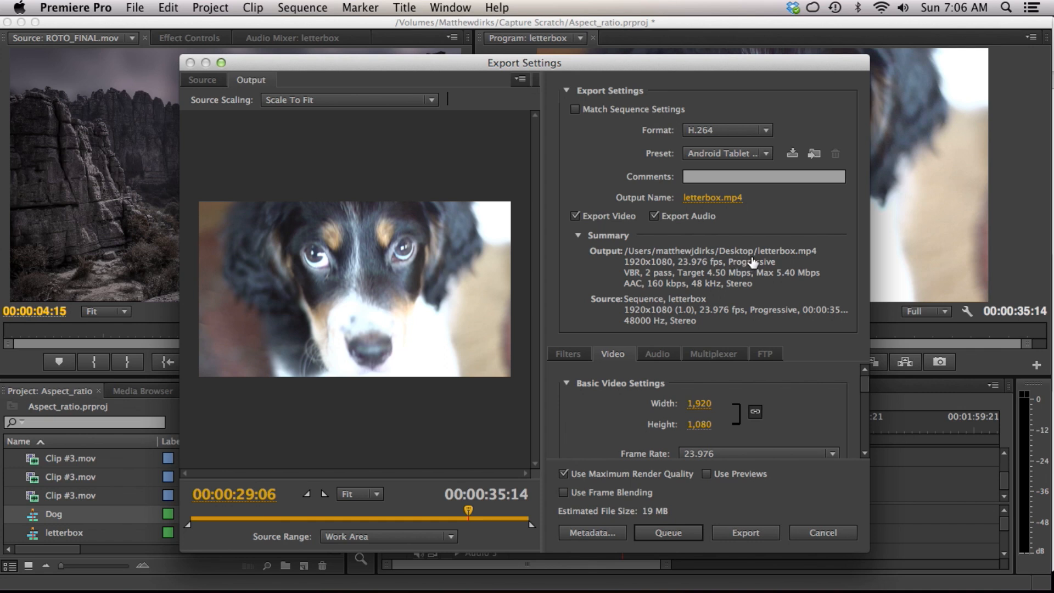
{"action": "mouse_move", "coordinate": [500, 522]}
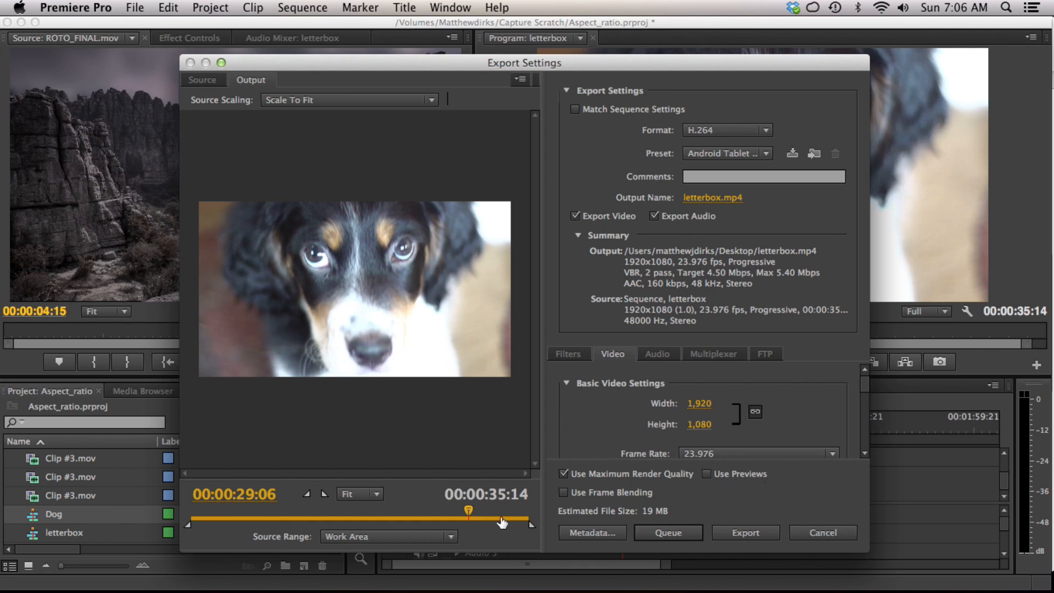